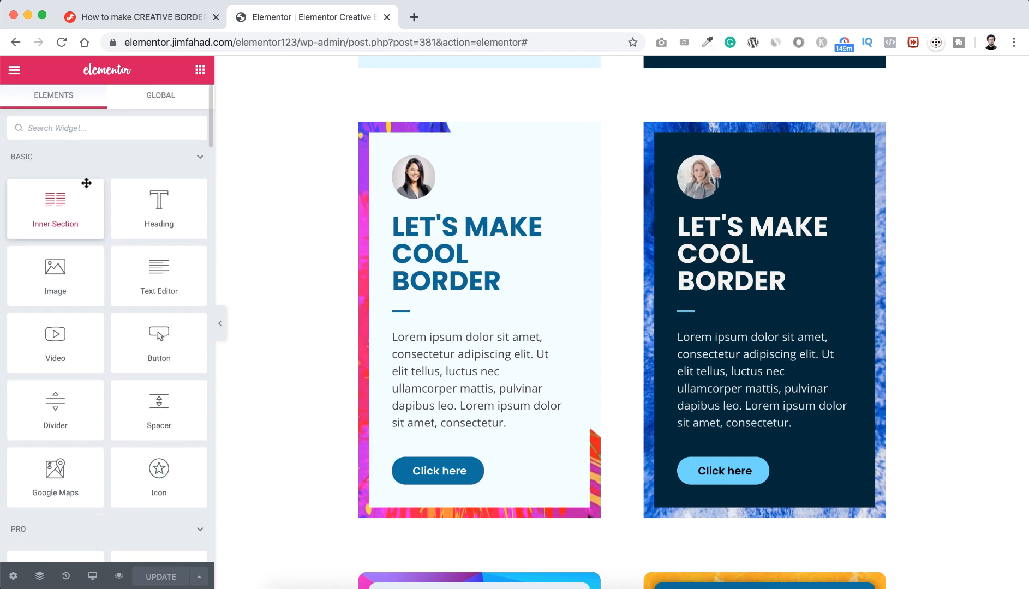
mouse_move(74, 185)
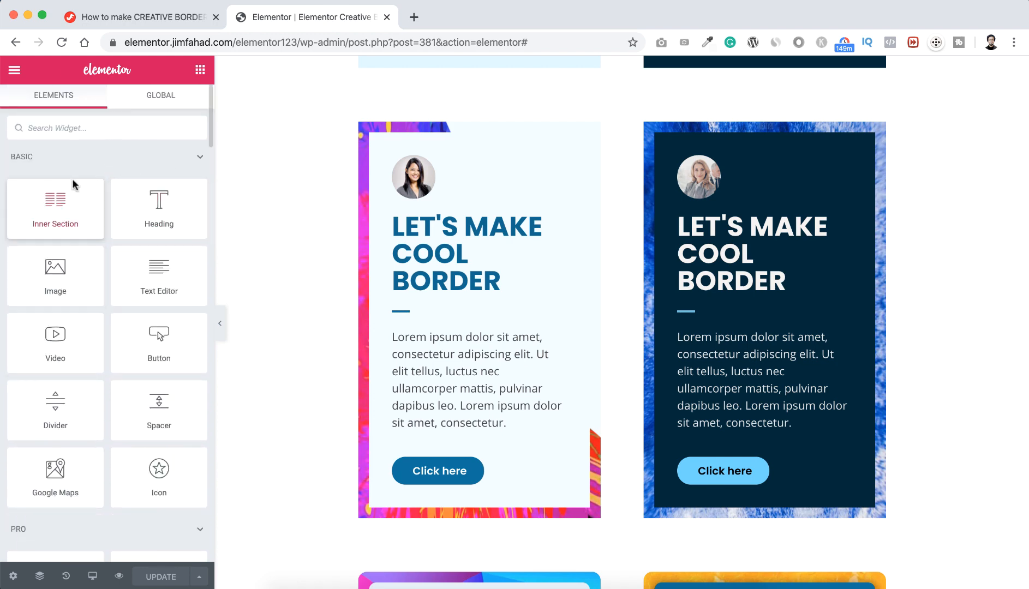
mouse_move(125, 154)
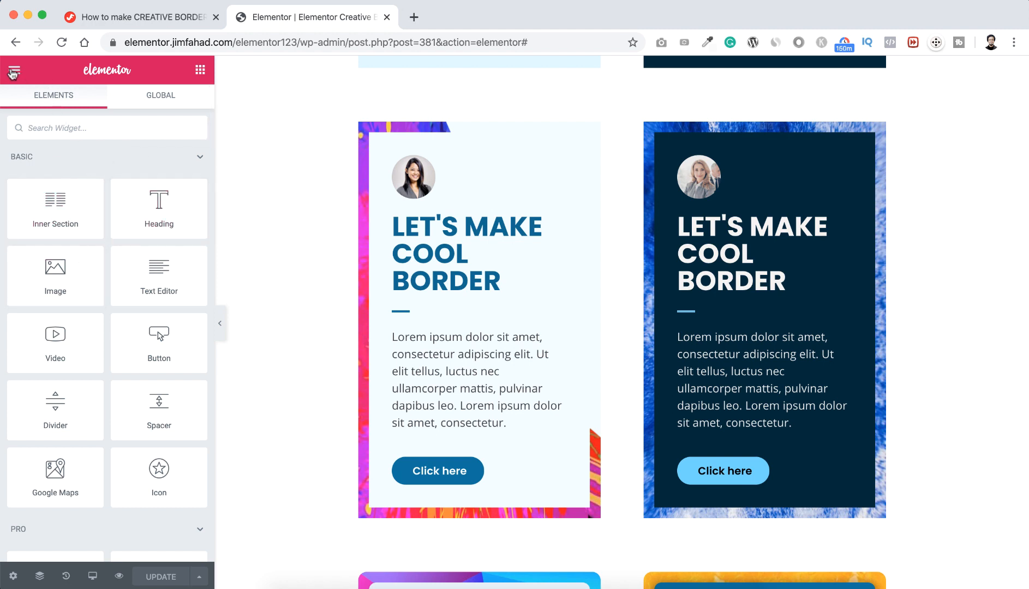
Bring up Editor Preferences from the panel's hamburger menu, UI theme still Auto Detect.
click(15, 70)
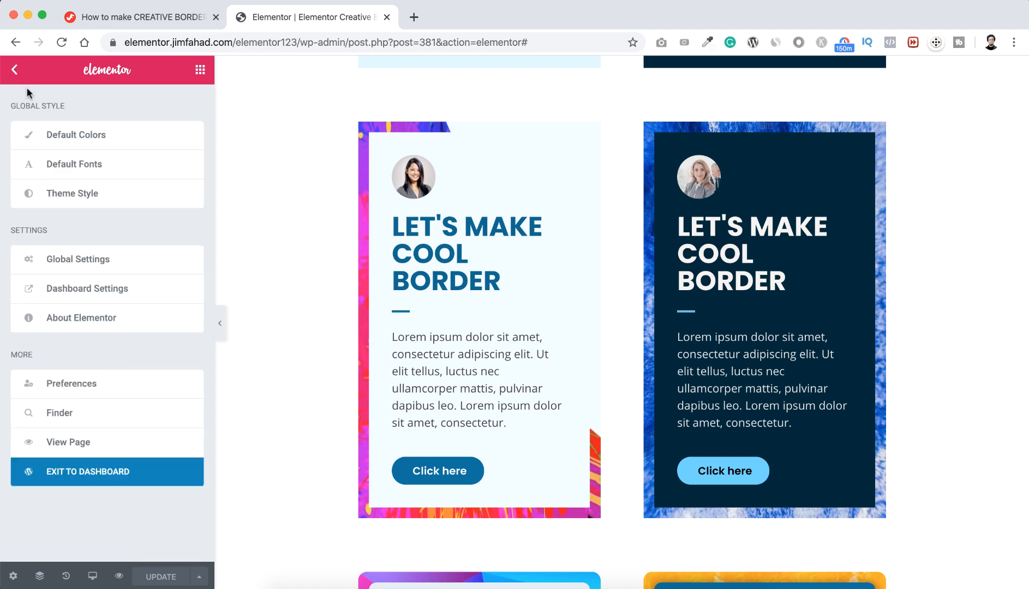
mouse_move(89, 391)
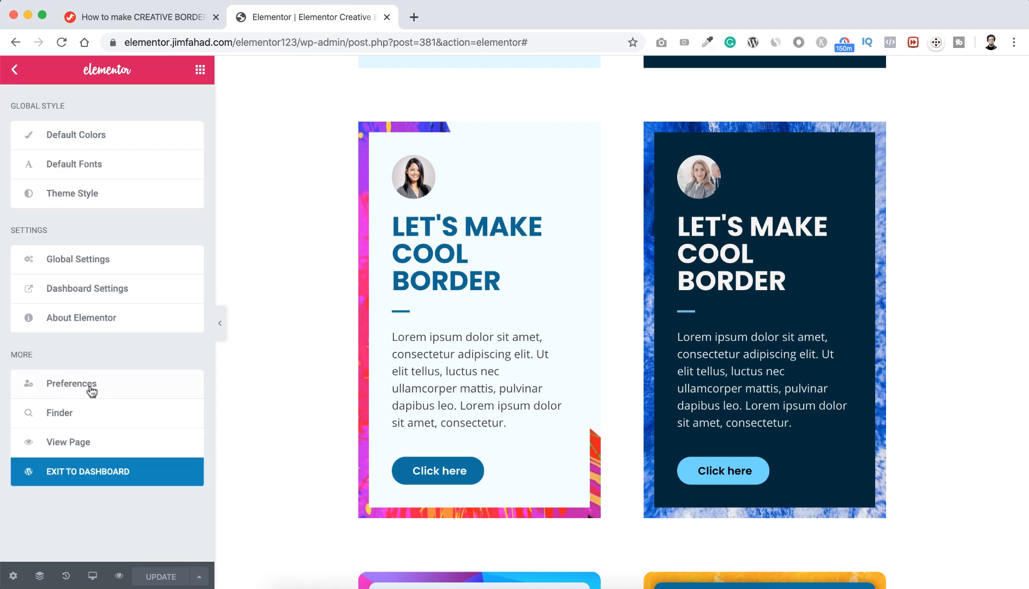
click(71, 384)
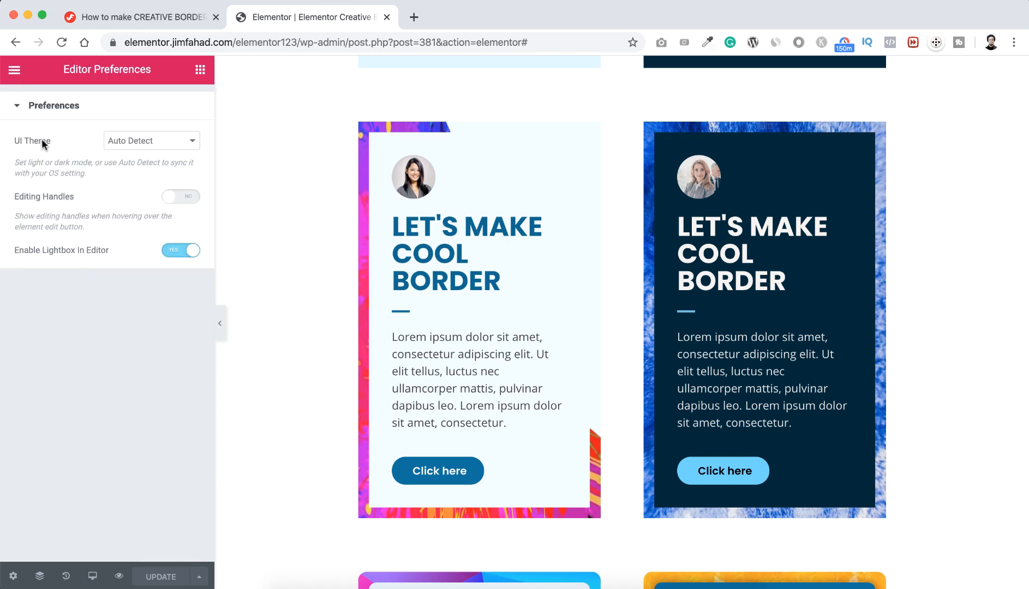
mouse_move(55, 147)
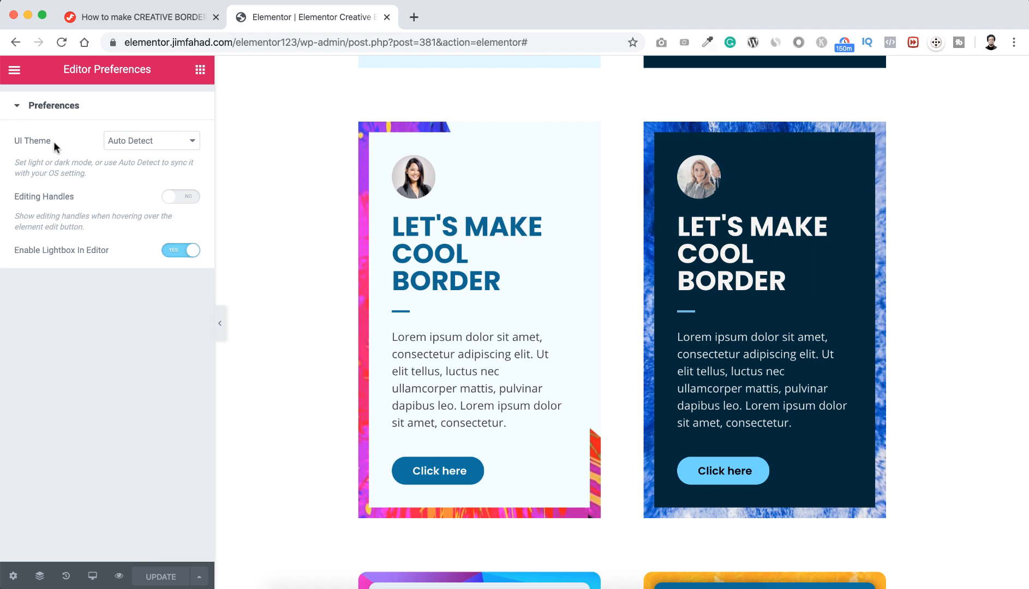
mouse_move(85, 139)
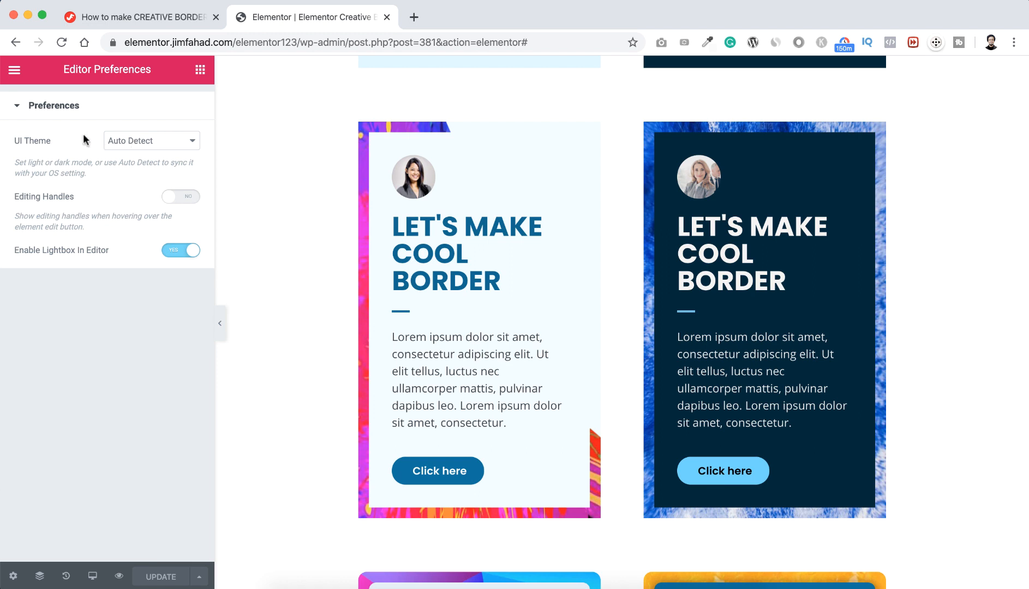
Set the UI Theme to Dark so the editor panel switches to the dark interface.
click(150, 141)
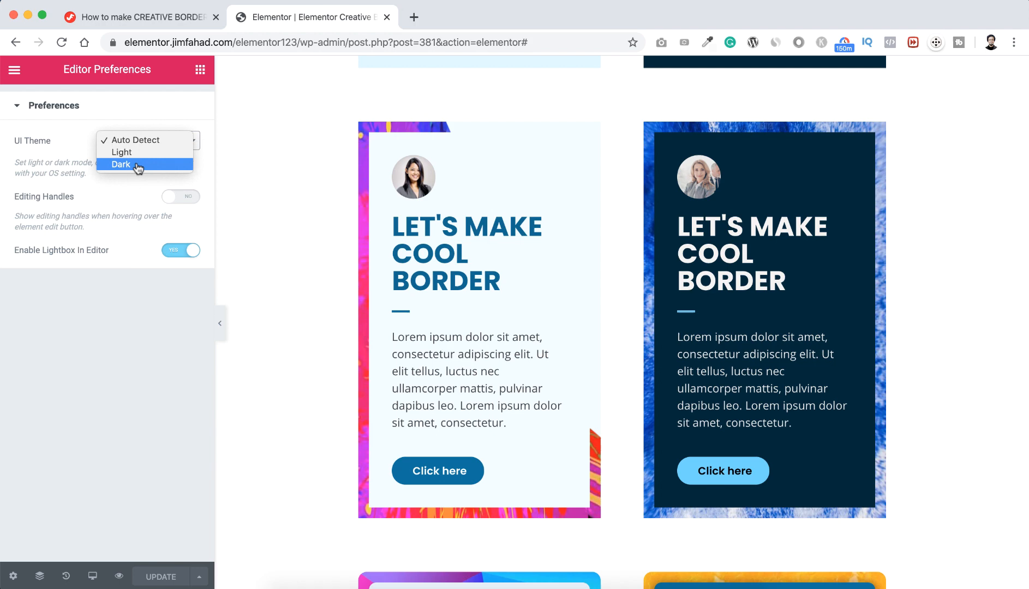
click(120, 164)
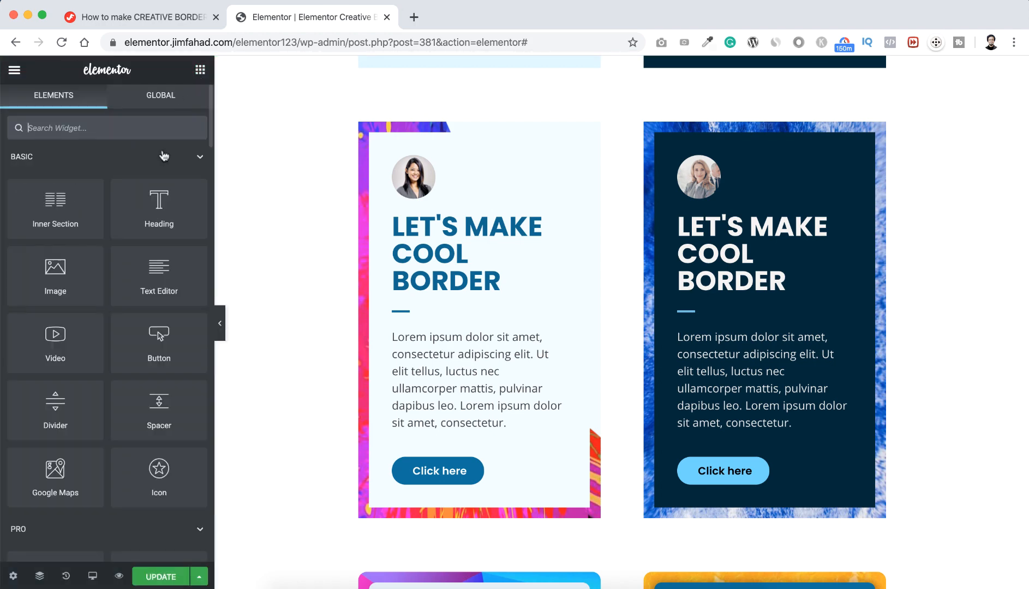
scroll(down, 3)
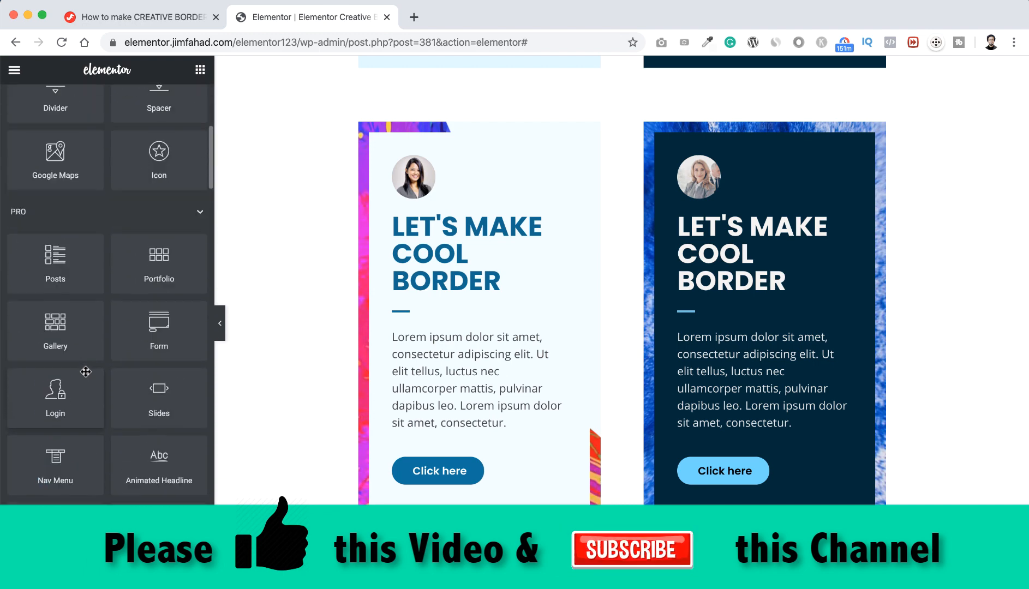
scroll(up, 3)
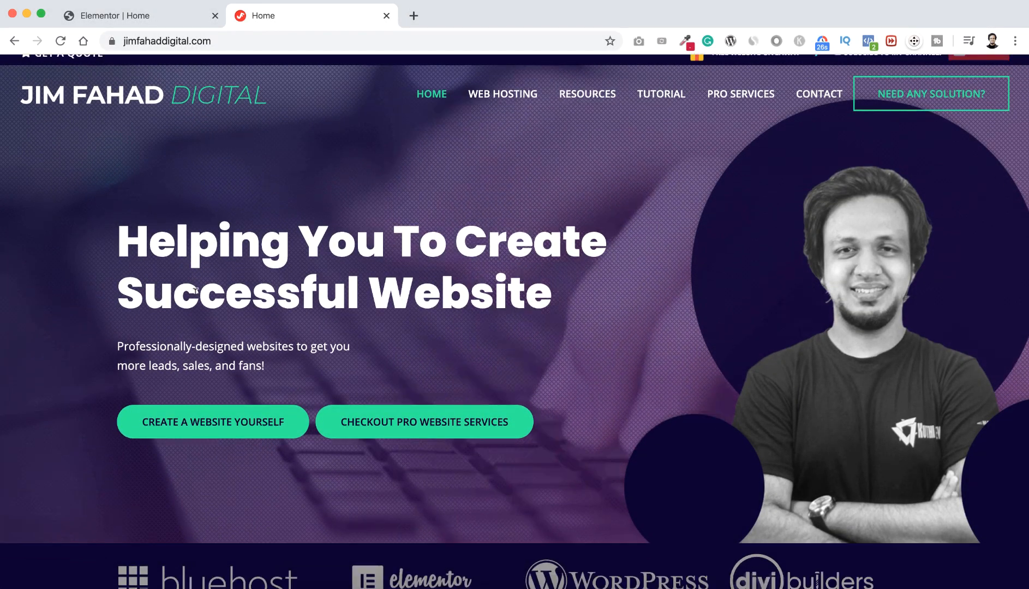
scroll(up, 3)
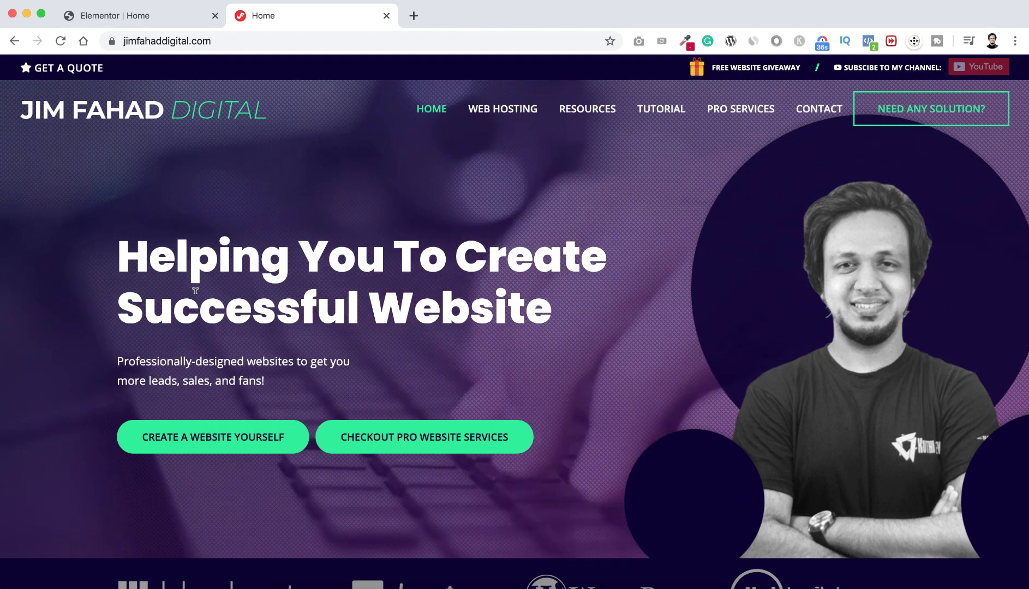
scroll(down, 3)
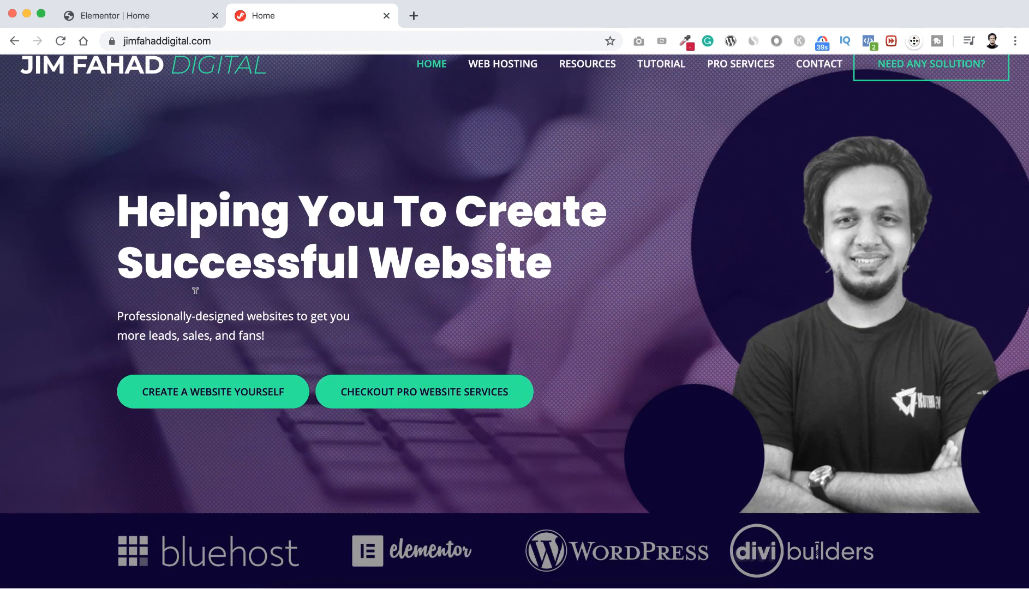
scroll(up, 3)
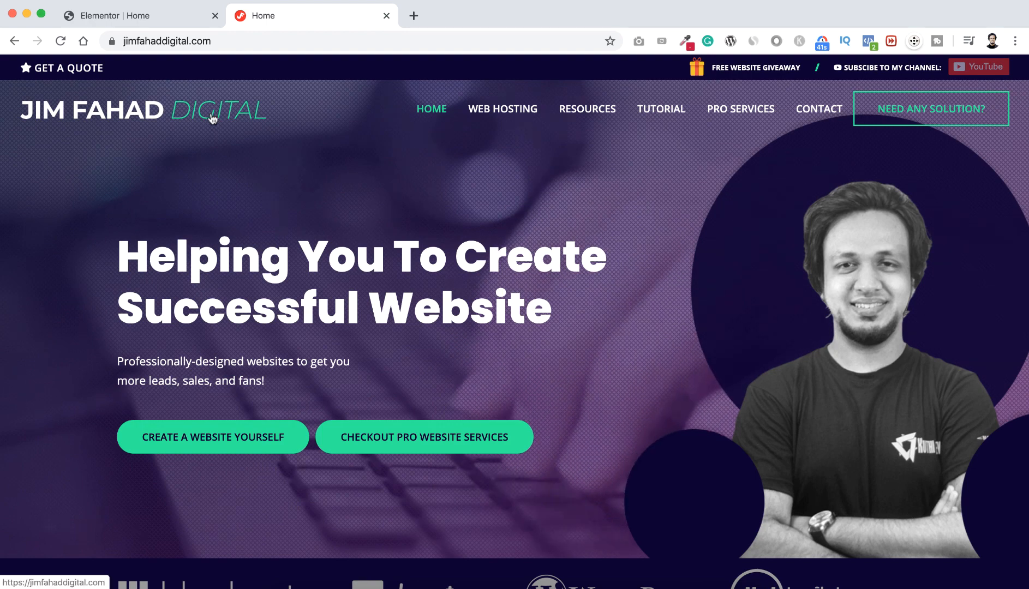
mouse_move(801, 246)
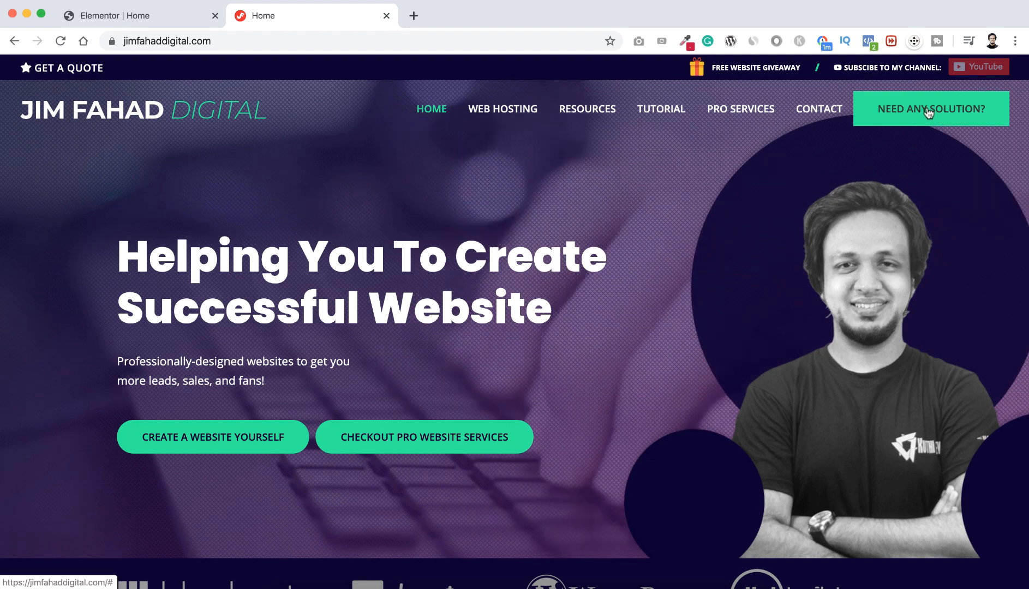
Launch the Request A Quote popup via NEED ANY SOLUTION? and scroll through its fields.
click(930, 109)
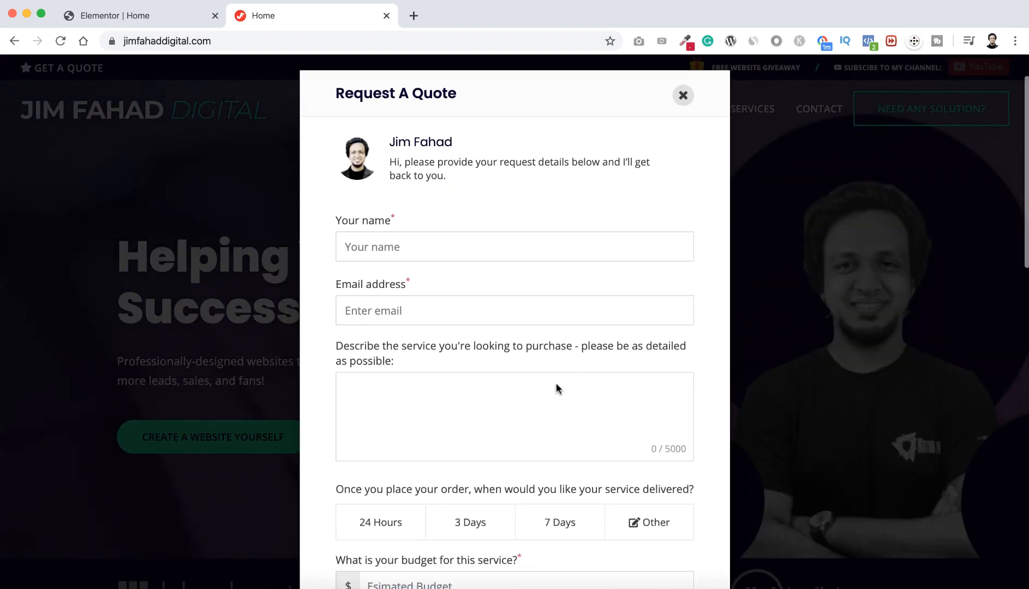
scroll(down, 3)
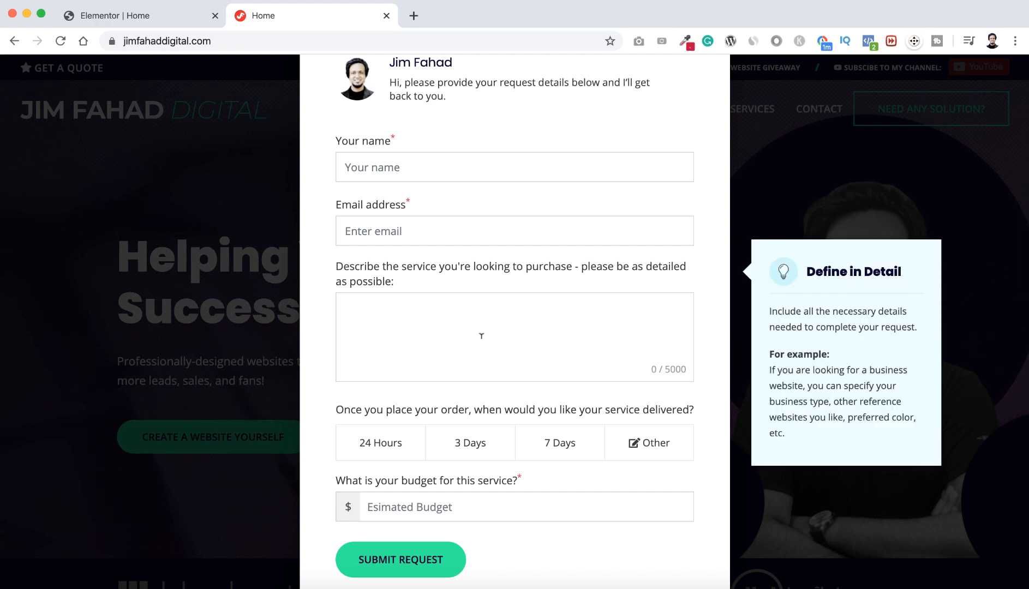
scroll(down, 3)
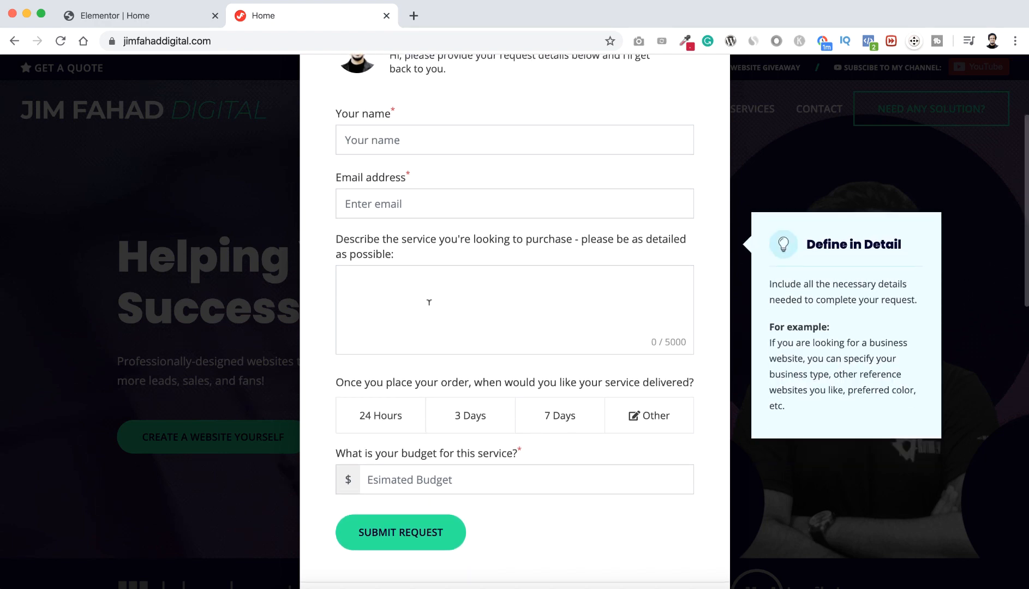
scroll(down, 3)
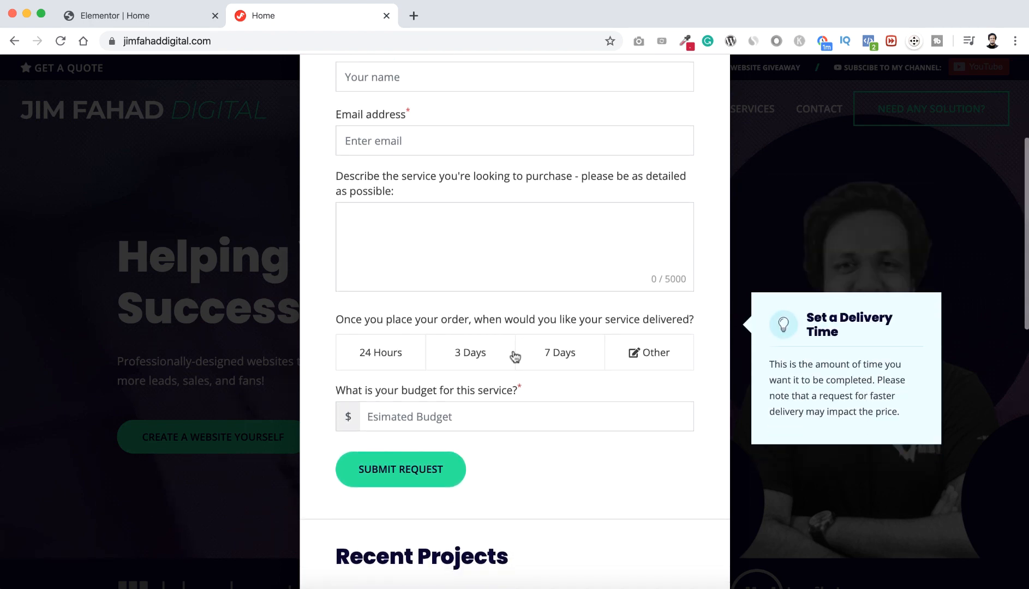
scroll(down, 3)
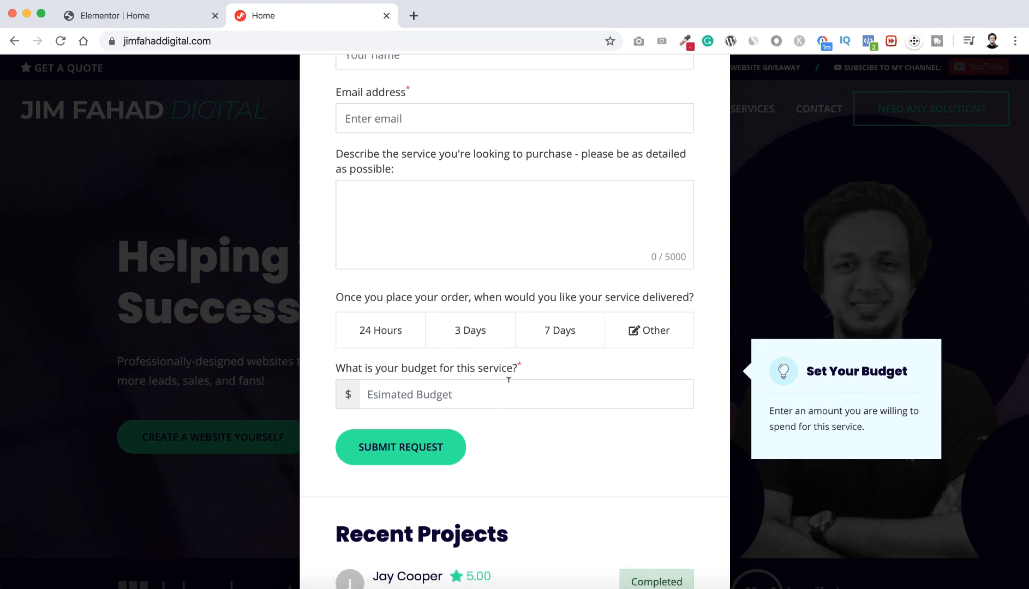